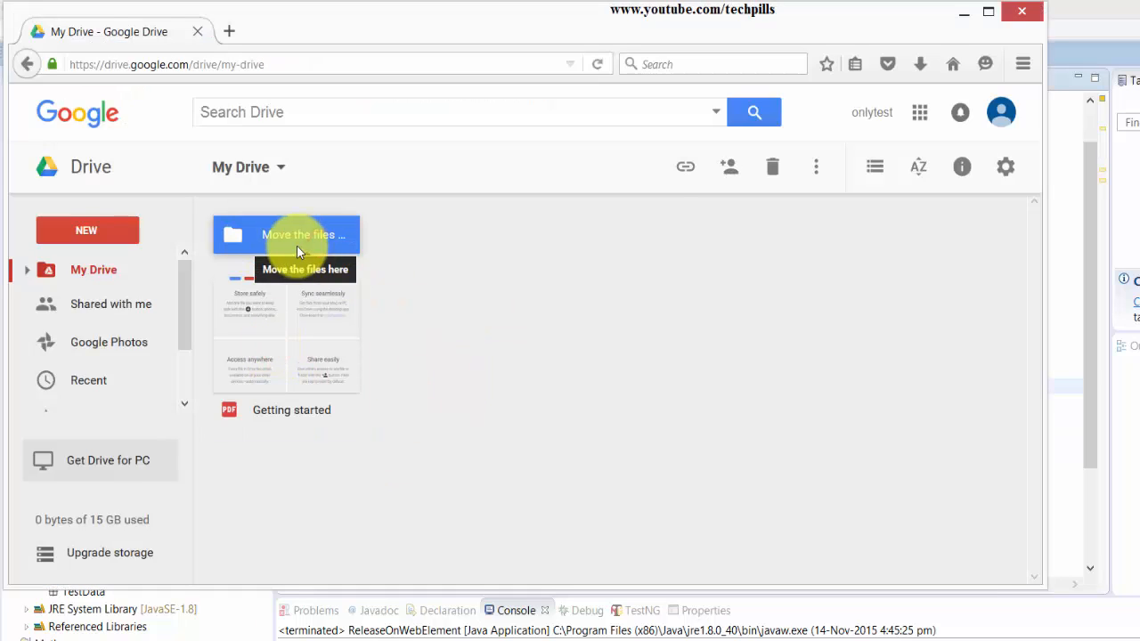
# Step: Drag the Getting started PDF onto the 'Move the files here' folder and confirm the move
pyautogui.click(292, 409)
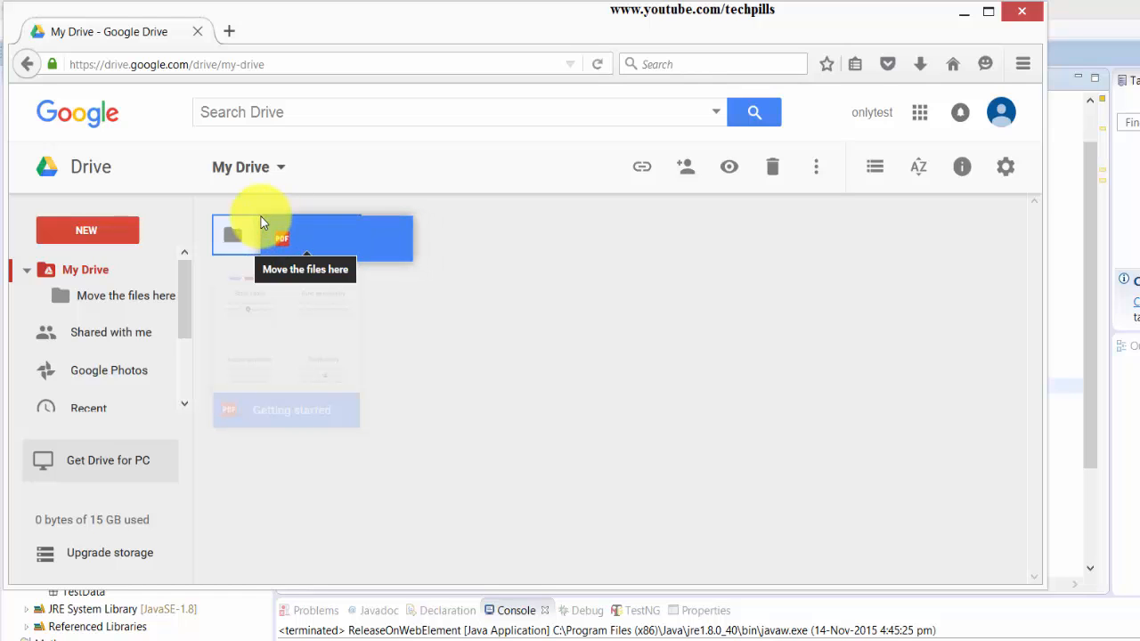
pyautogui.moveTo(285, 410); pyautogui.dragTo(307, 235)
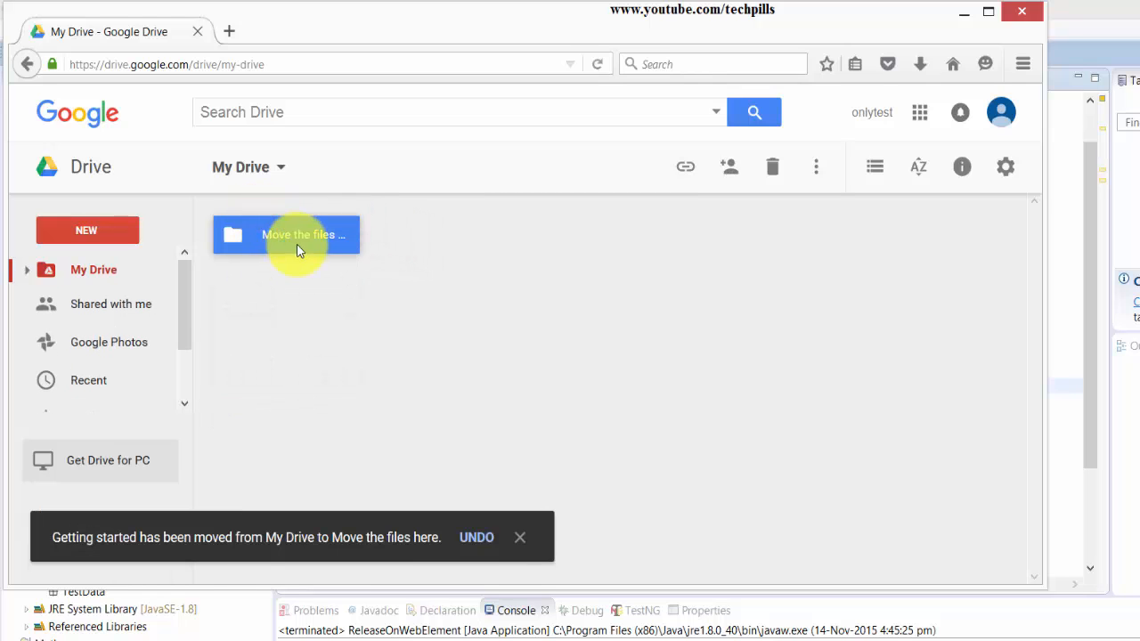
pyautogui.click(478, 538)
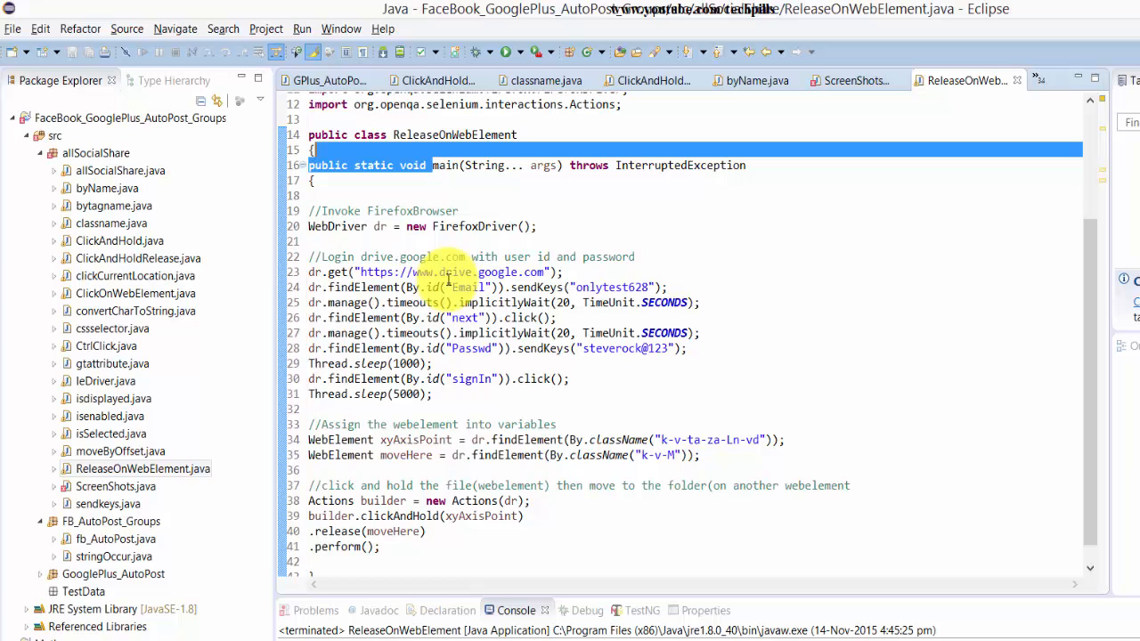
pyautogui.click(531, 226)
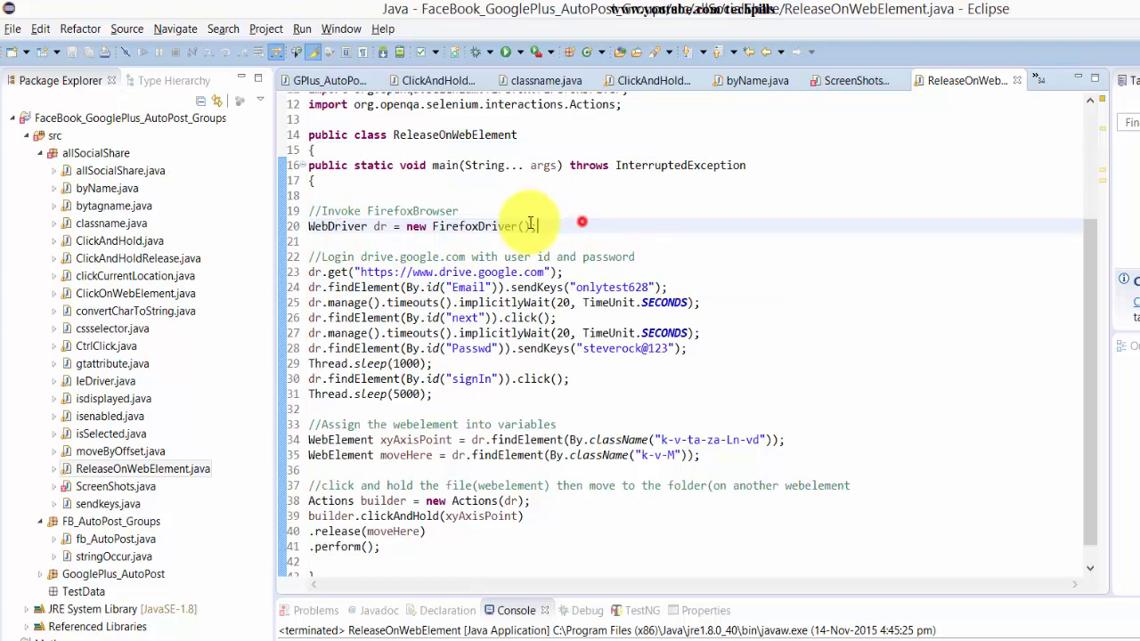
pyautogui.tripleClick(419, 226)
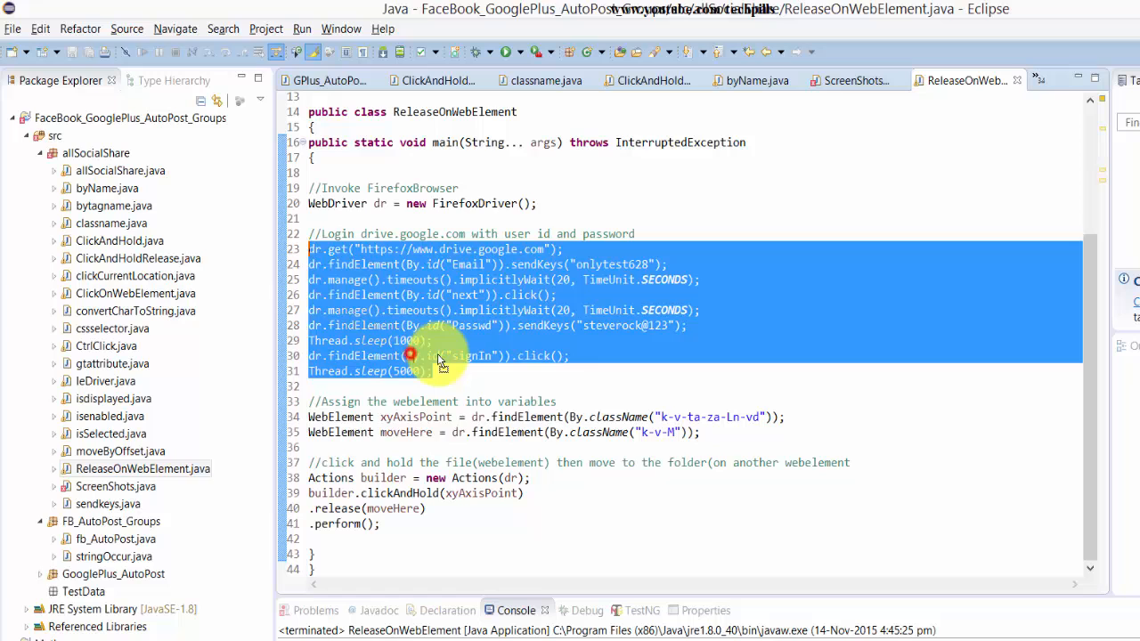
pyautogui.click(562, 432)
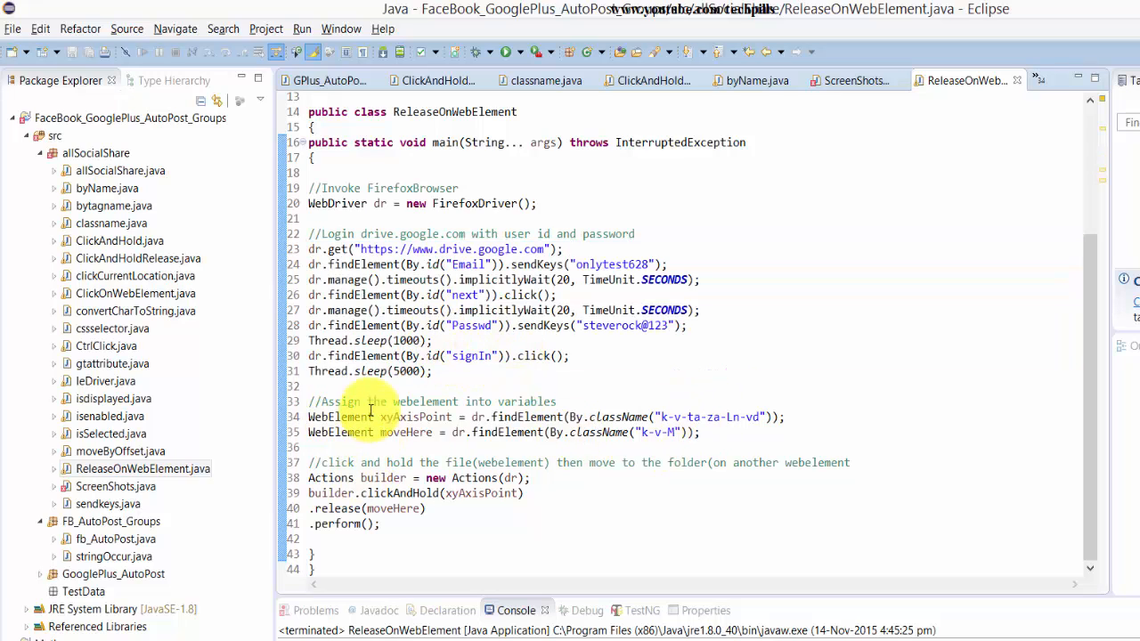
pyautogui.click(399, 416)
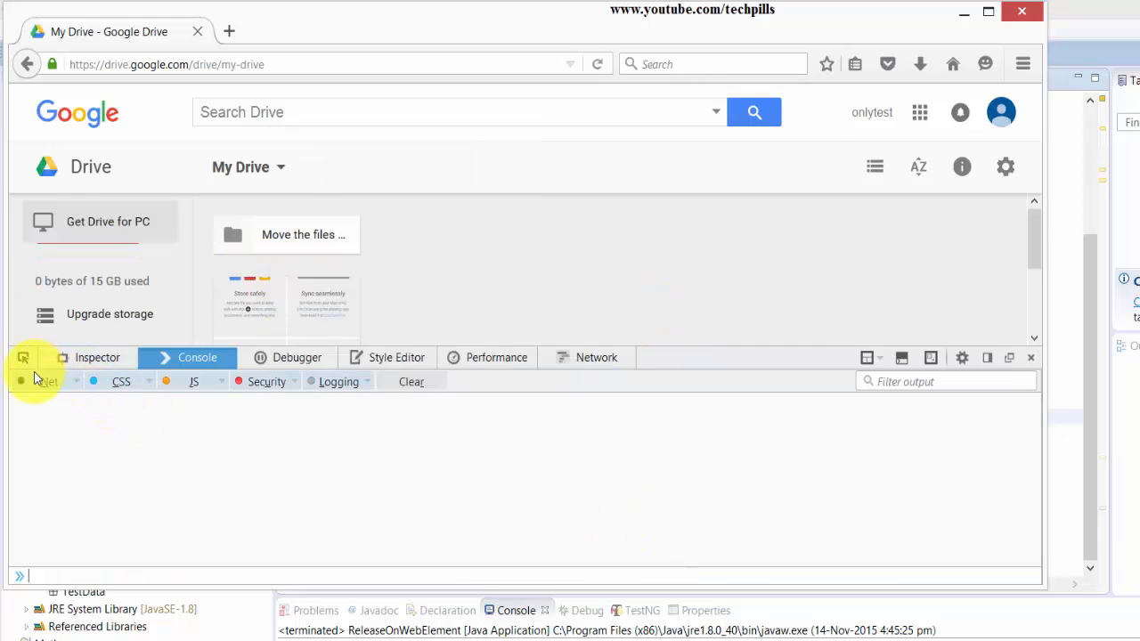
# Step: Start the element picker in Firefox Developer Tools over the Drive page
pyautogui.click(96, 356)
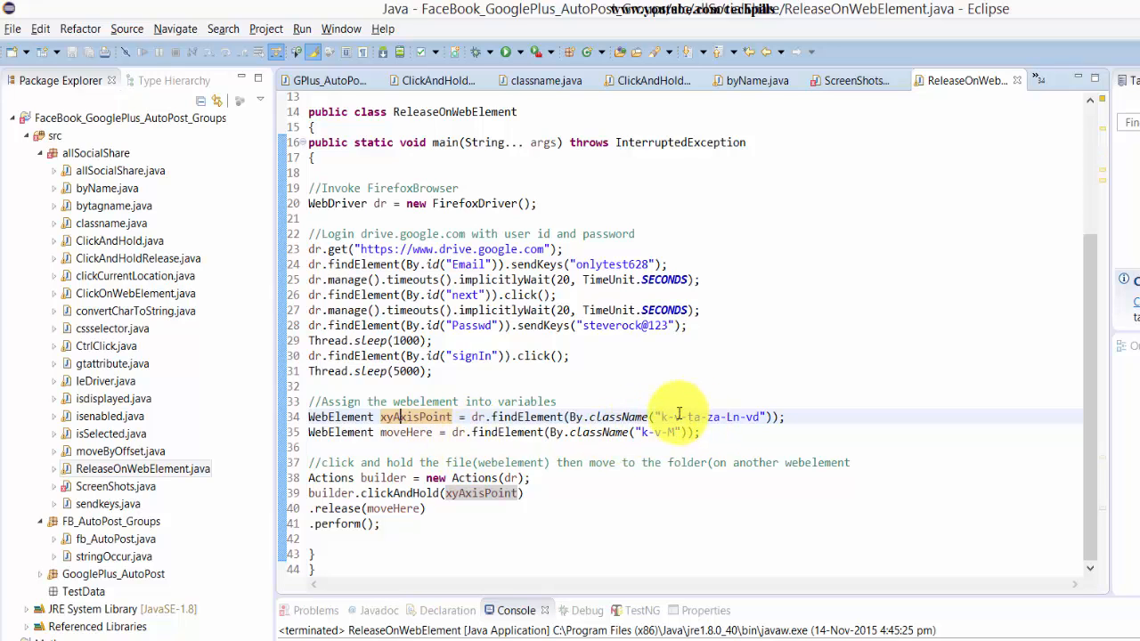
pyautogui.doubleClick(713, 417)
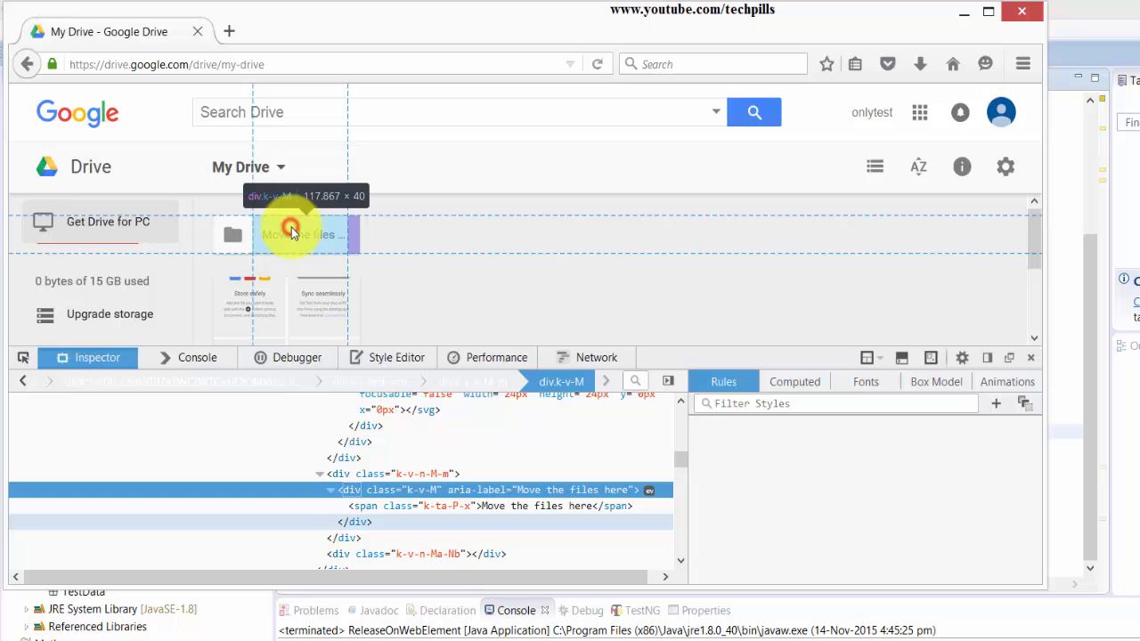
# Step: Inspect the 'Move the files here' folder to reveal its div class k-v-M
pyautogui.click(417, 490)
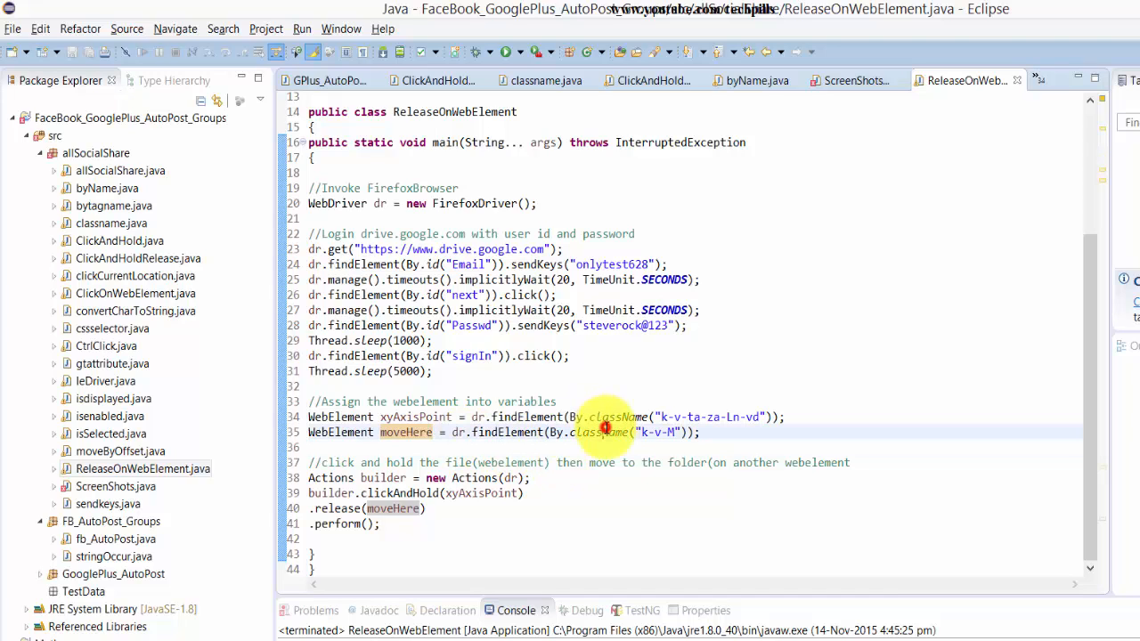
pyautogui.doubleClick(401, 433)
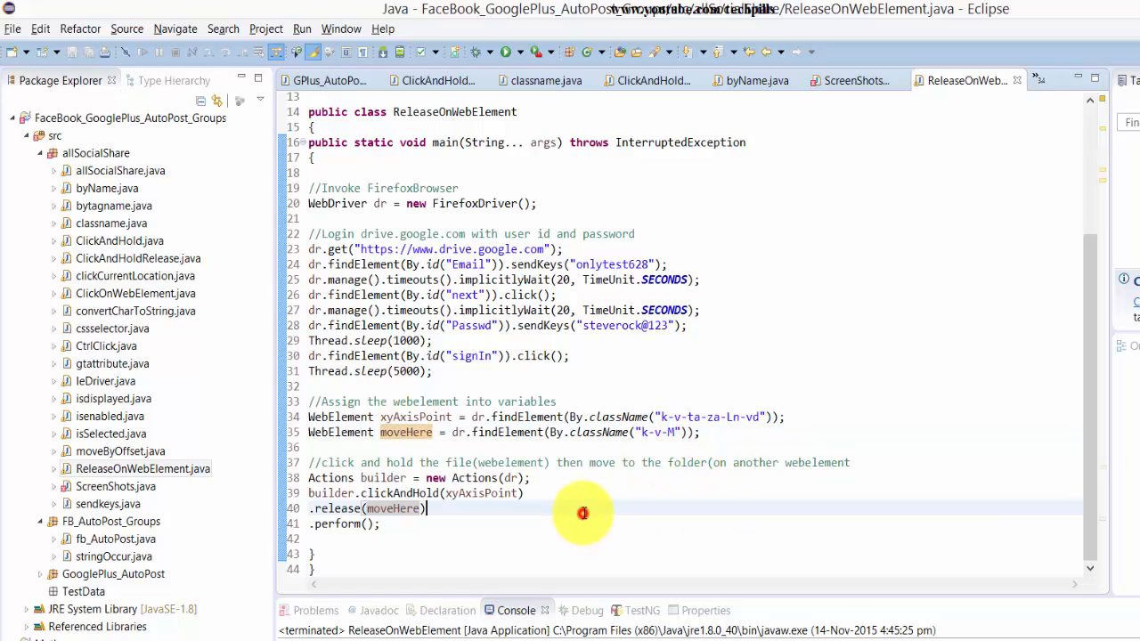
pyautogui.moveTo(350, 446)
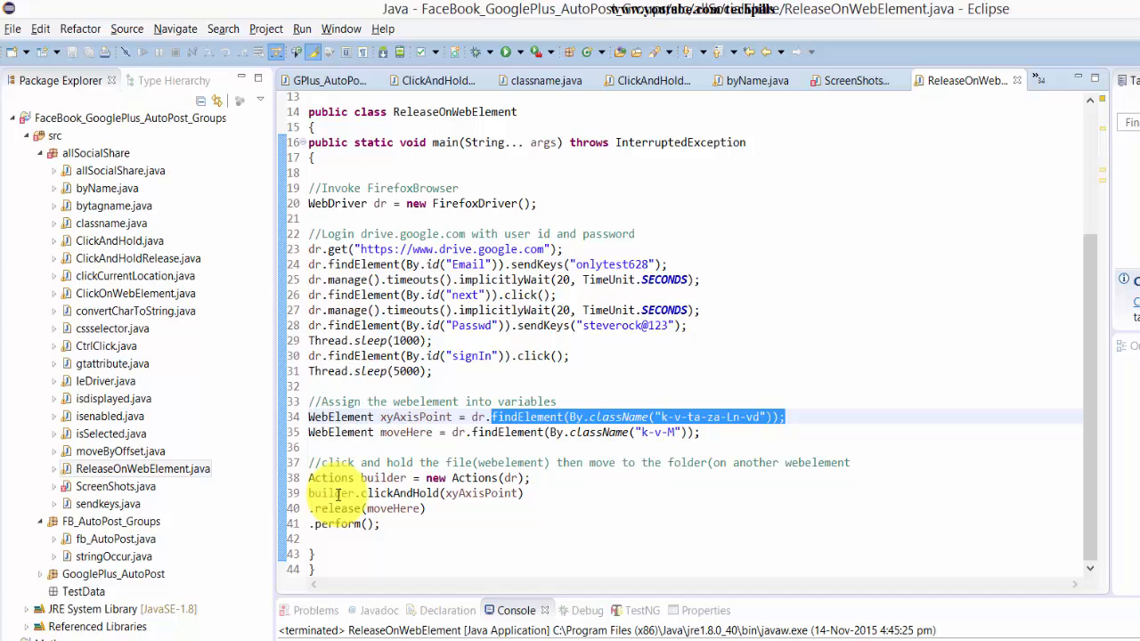
pyautogui.doubleClick(396, 509)
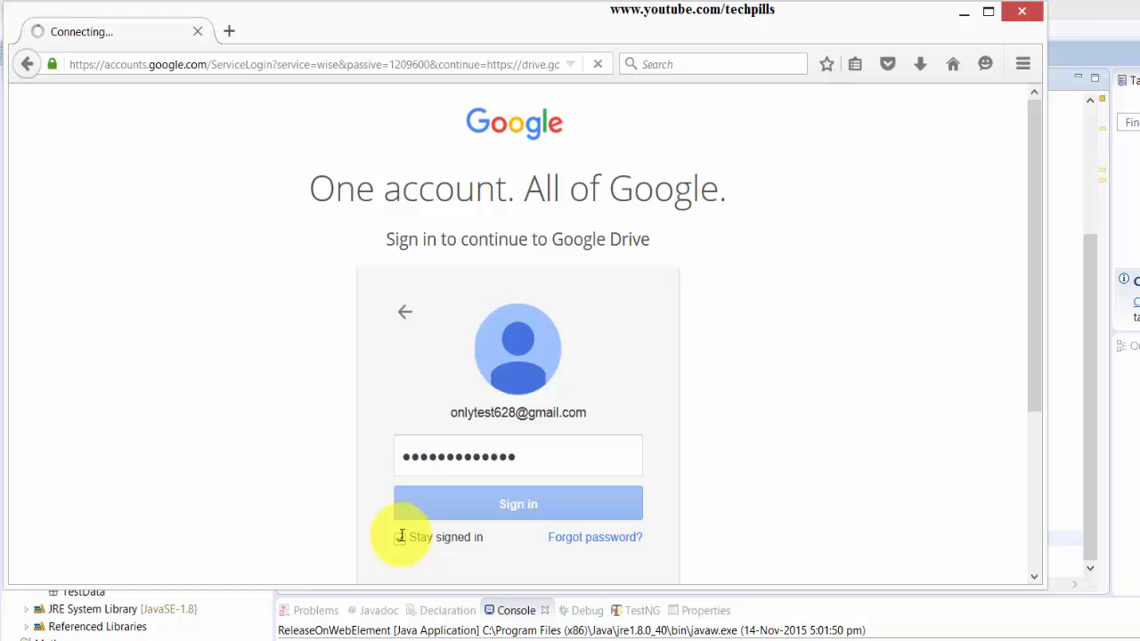
# Step: Open the 'Move the files here' folder to verify the Getting started PDF is inside
pyautogui.click(516, 503)
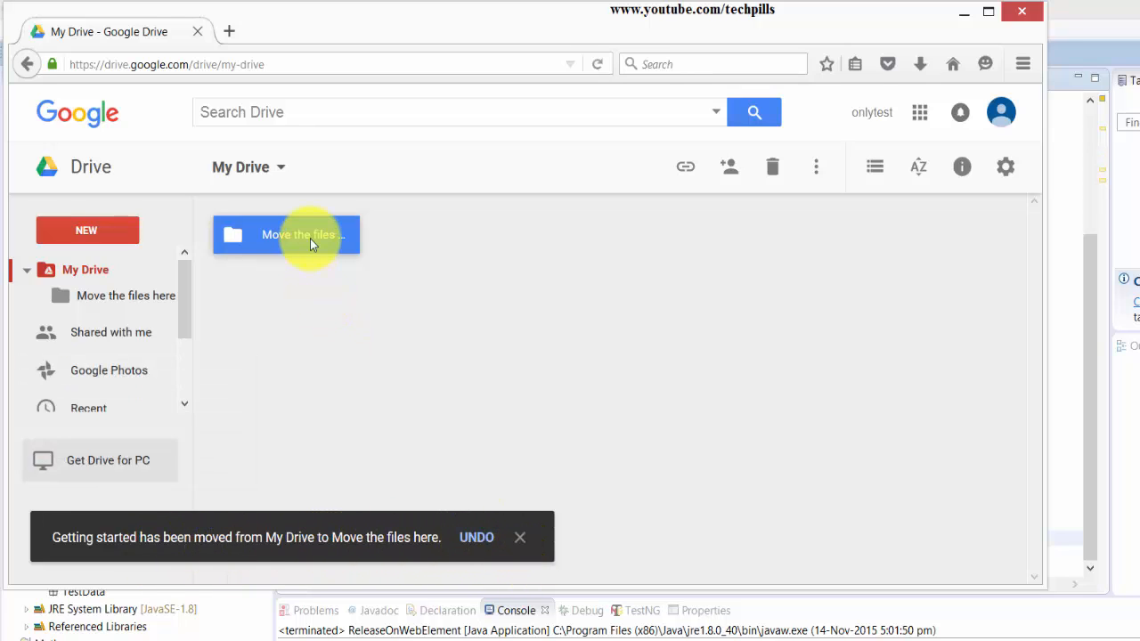
pyautogui.doubleClick(285, 235)
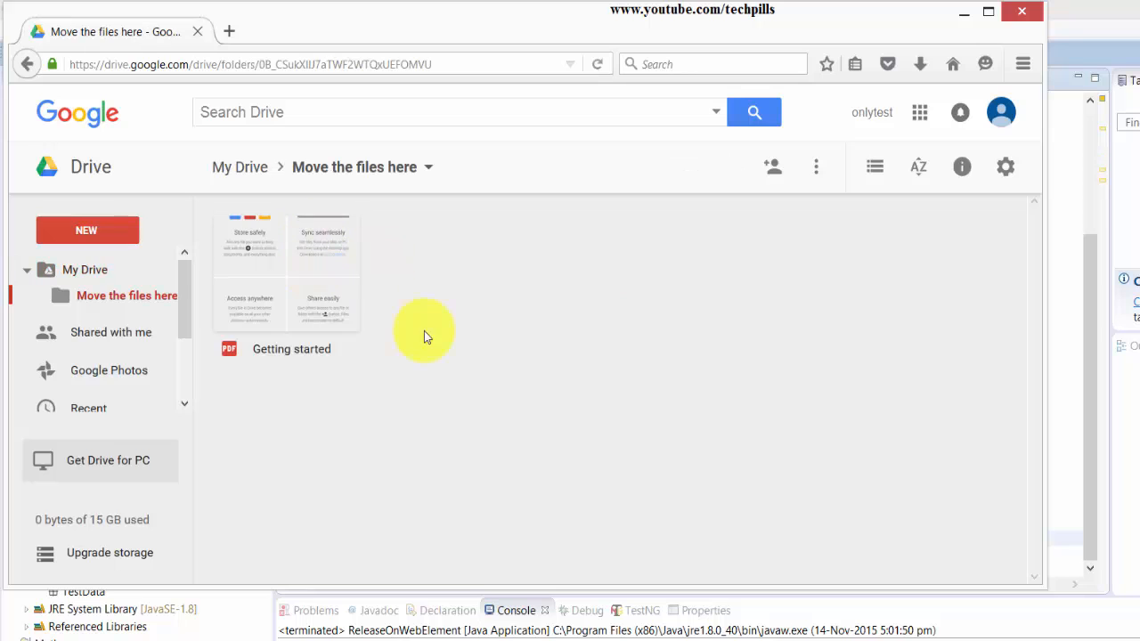